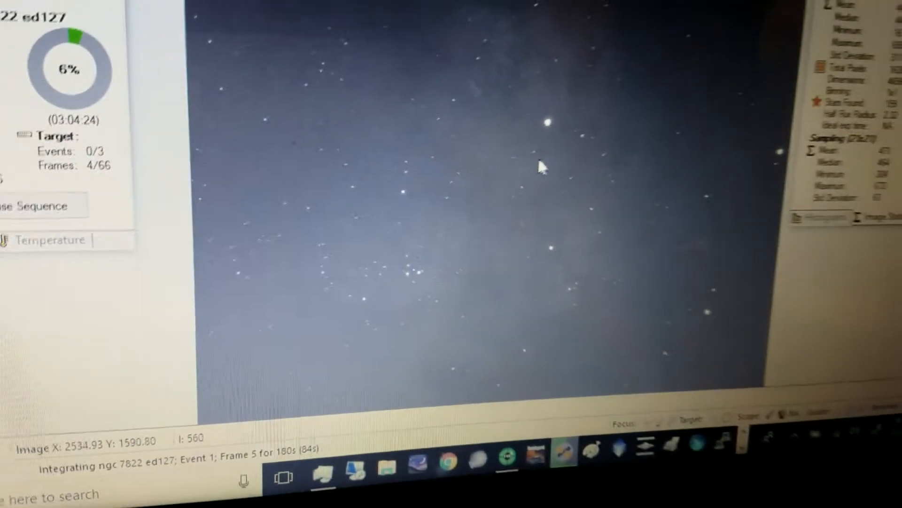
Bring up the image context menu to reach the Auto Stretch - High display option
{"action": "right_click", "coordinate": [541, 167]}
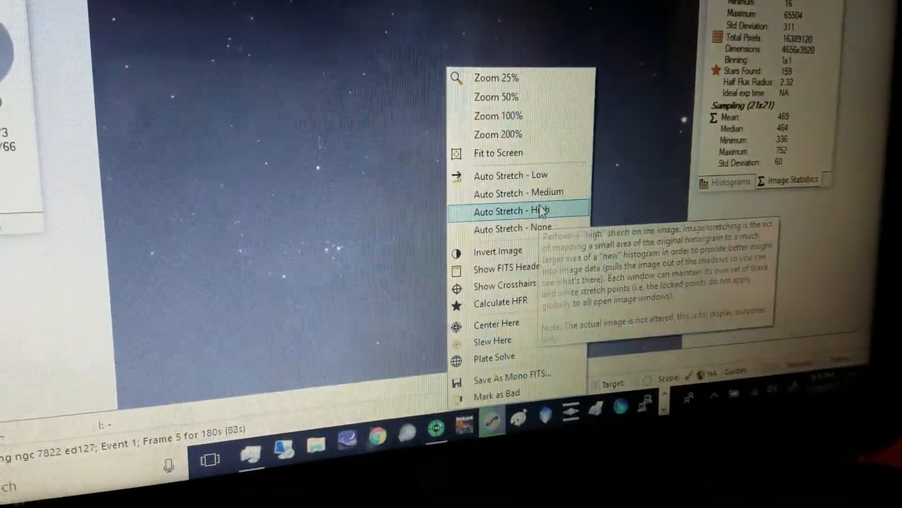